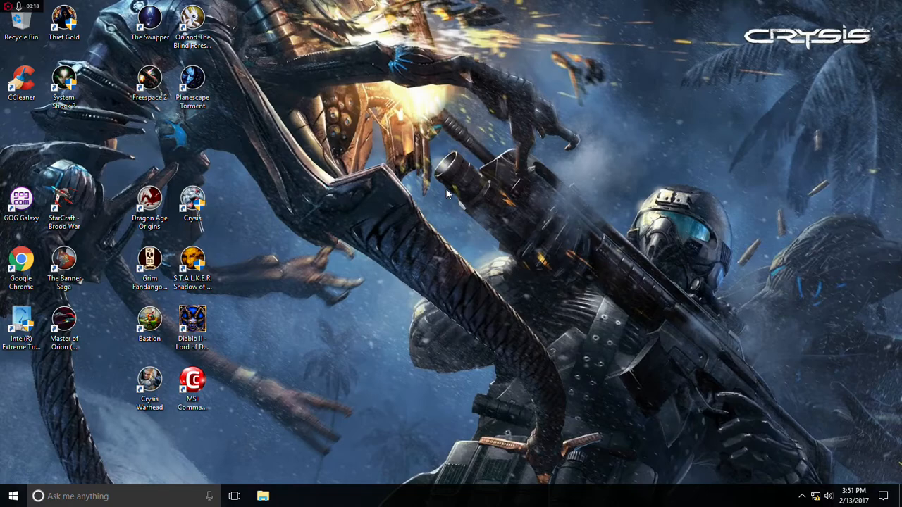
pyautogui.moveTo(428, 174)
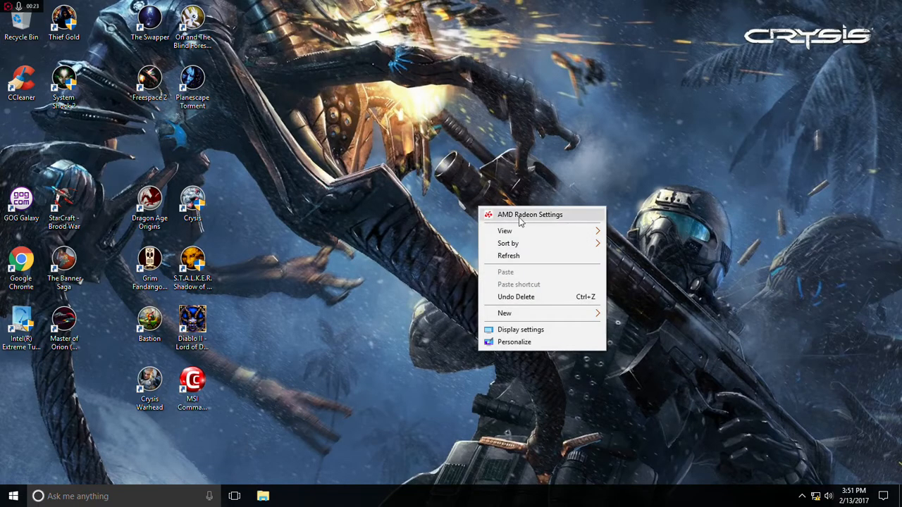
# Launch Radeon Settings and view its pending Virtual Super Resolution notification.
pyautogui.click(530, 214)
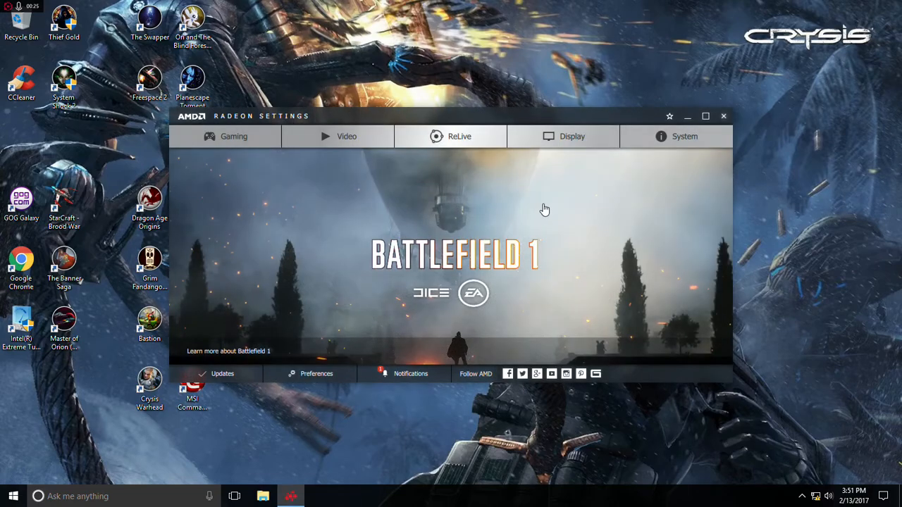
pyautogui.click(410, 374)
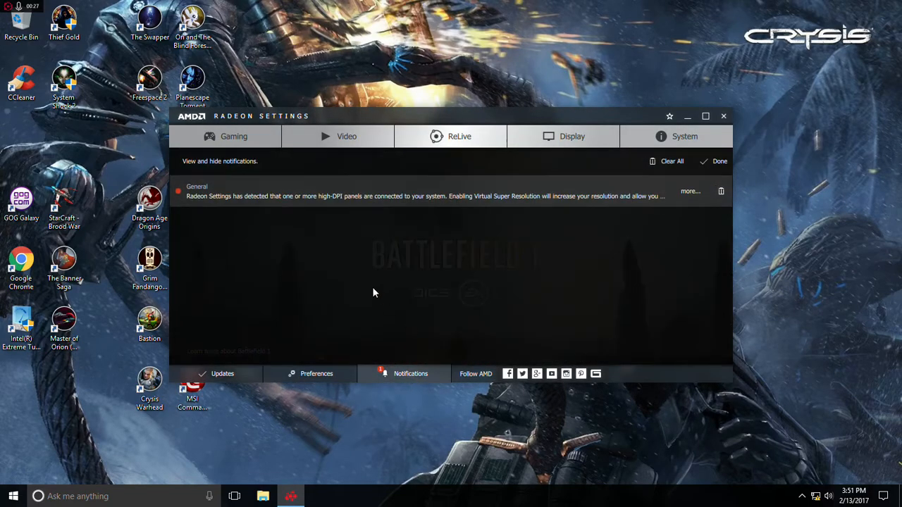
pyautogui.moveTo(261, 208)
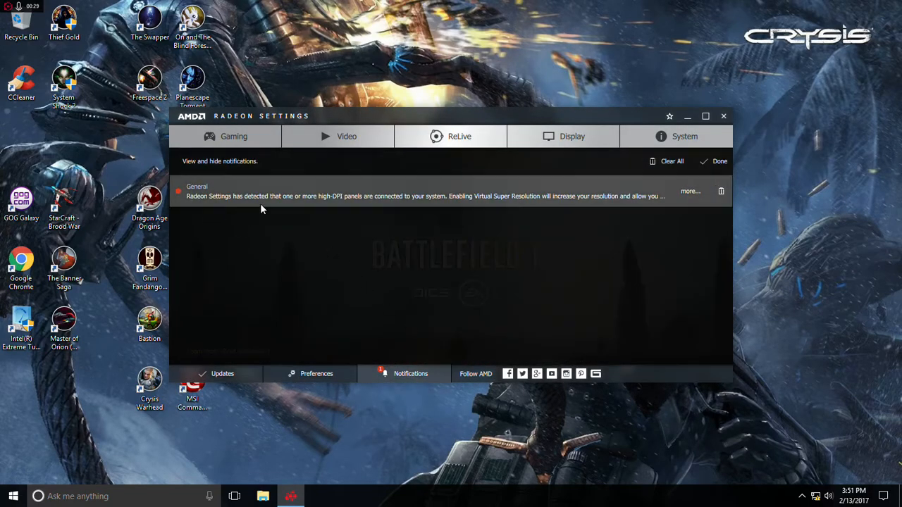
pyautogui.moveTo(344, 206)
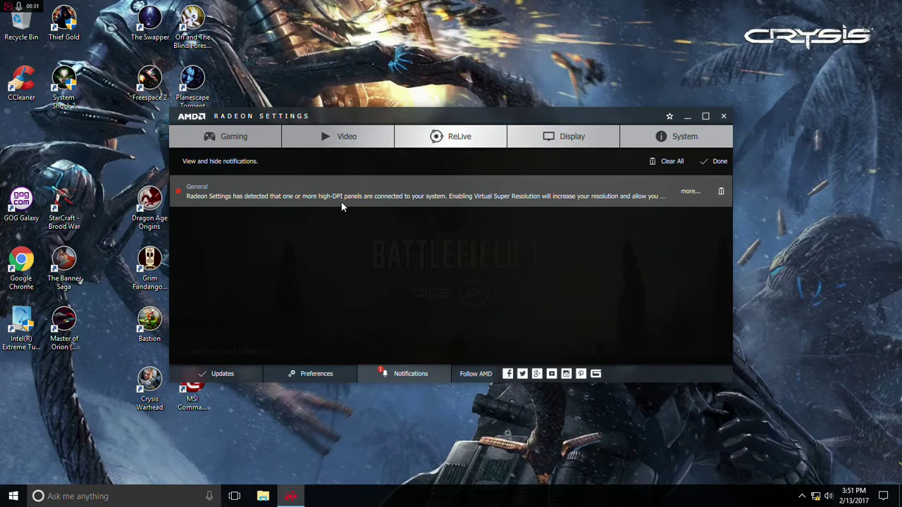
pyautogui.moveTo(479, 226)
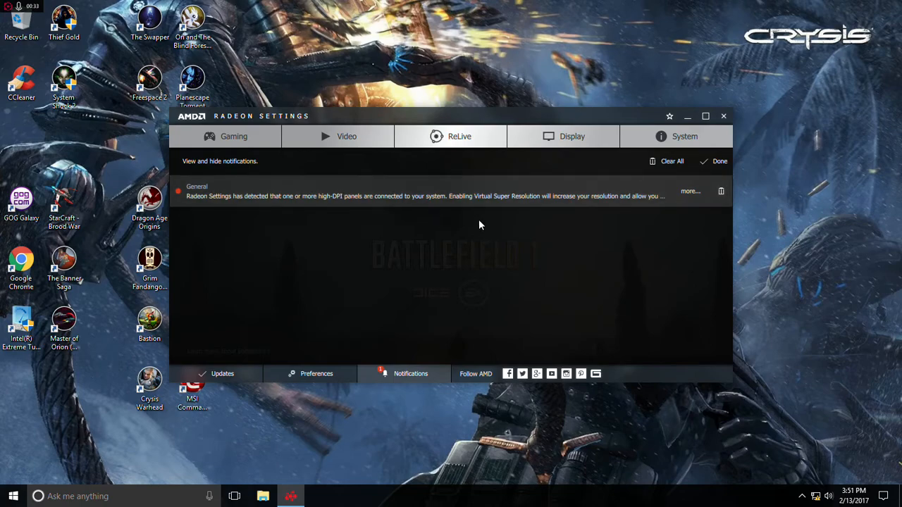
pyautogui.moveTo(524, 217)
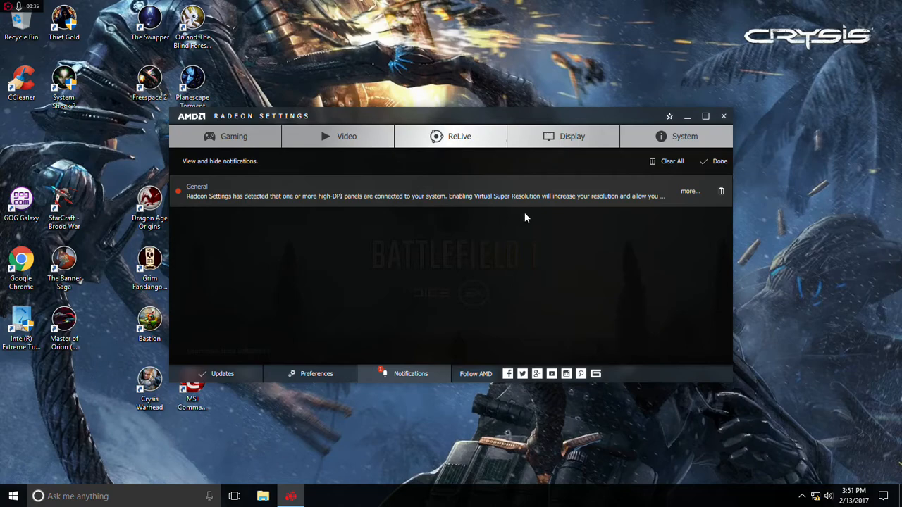
pyautogui.moveTo(736, 248)
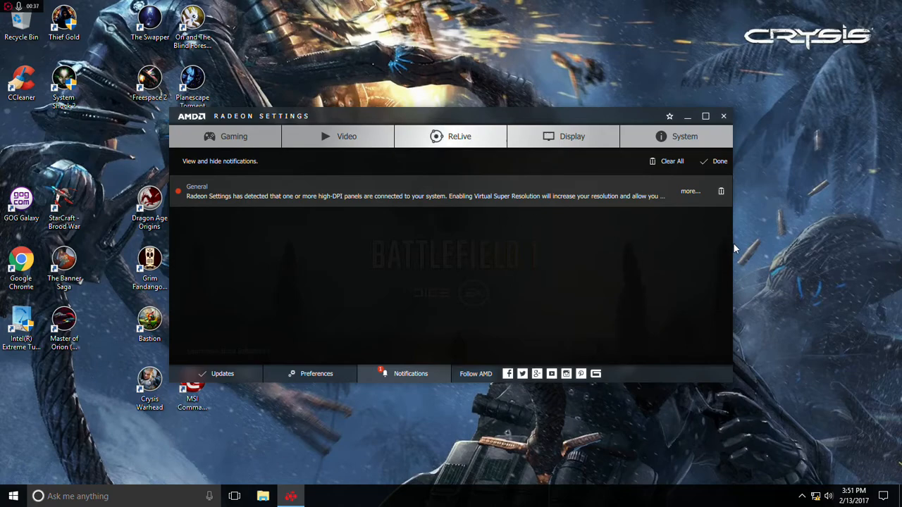
# Show the Acer monitor's Display page, where Virtual Super Resolution reads Off.
pyautogui.click(705, 115)
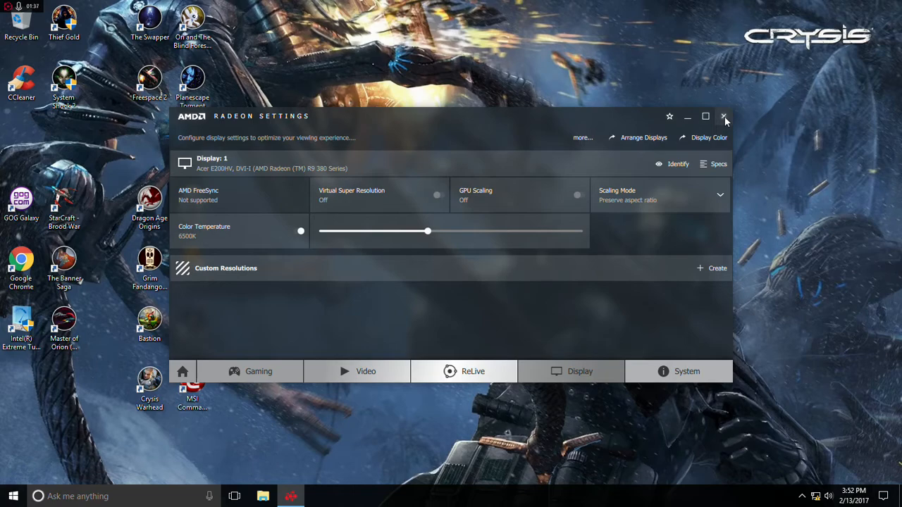
# Close Radeon Settings, leaving Virtual Super Resolution off.
pyautogui.click(724, 116)
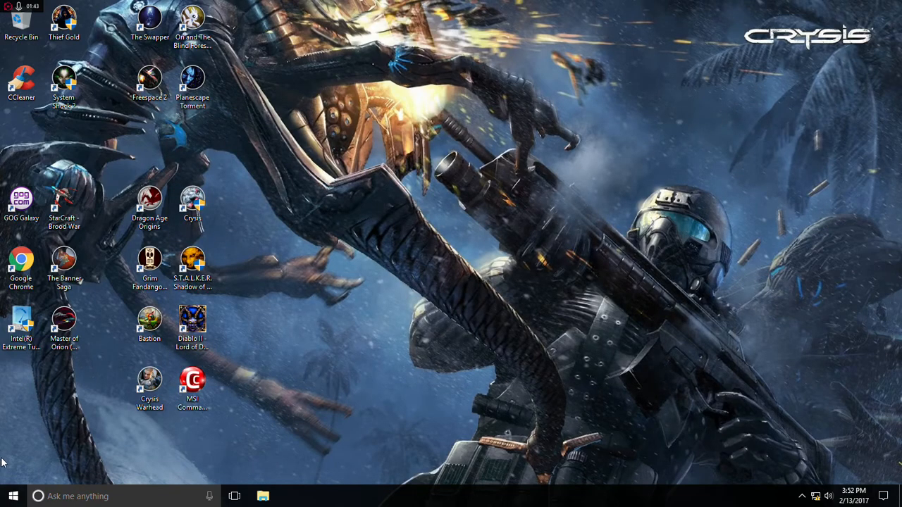
pyautogui.moveTo(332, 304)
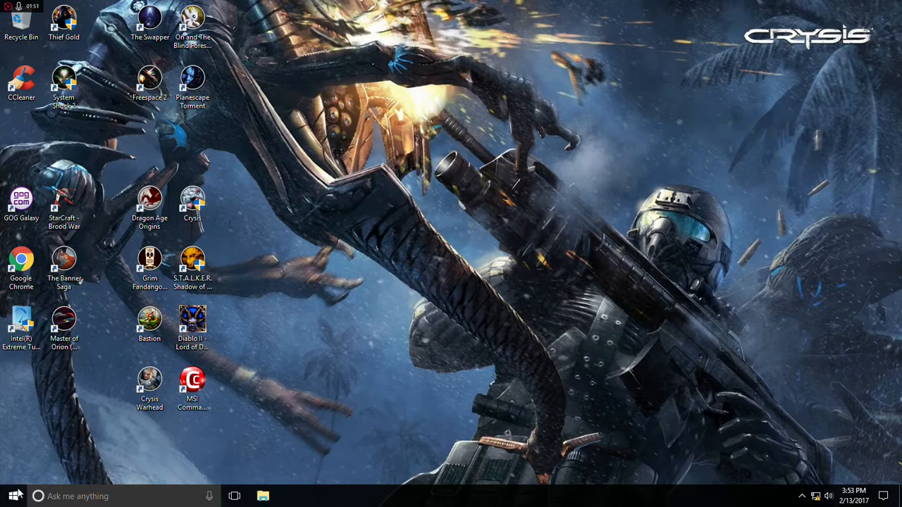
# Launch Windows Settings from the Start menu.
pyautogui.click(13, 496)
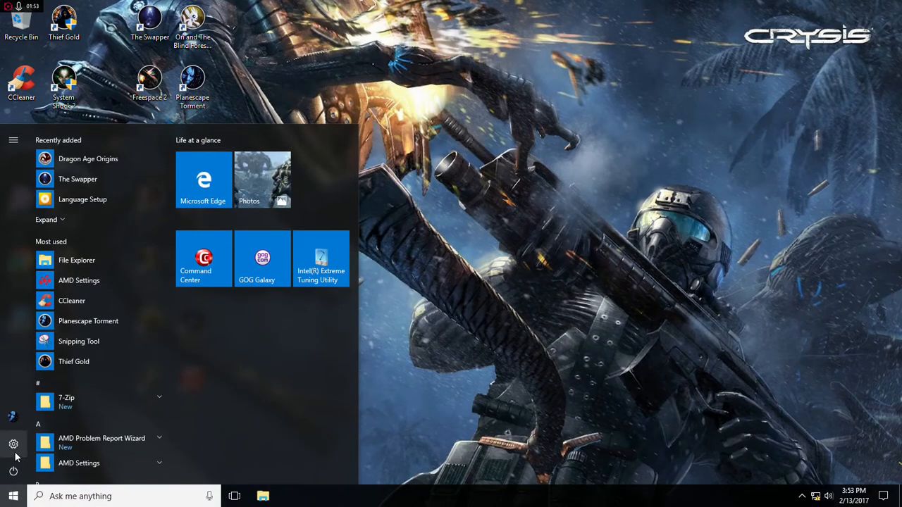
pyautogui.click(13, 444)
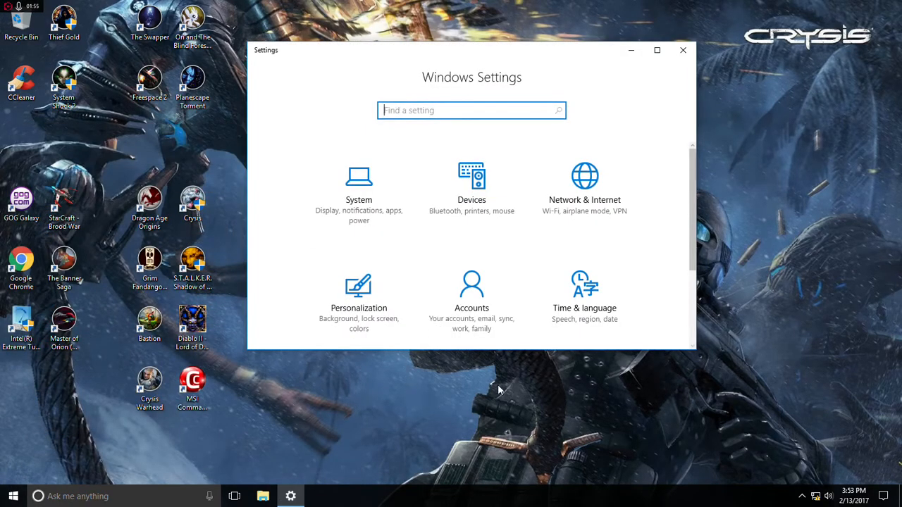
pyautogui.moveTo(637, 113)
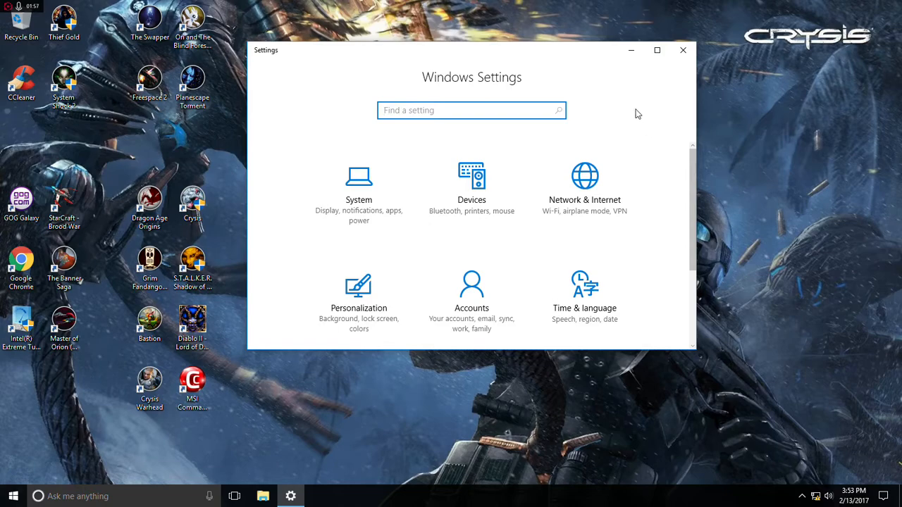
pyautogui.moveTo(381, 172)
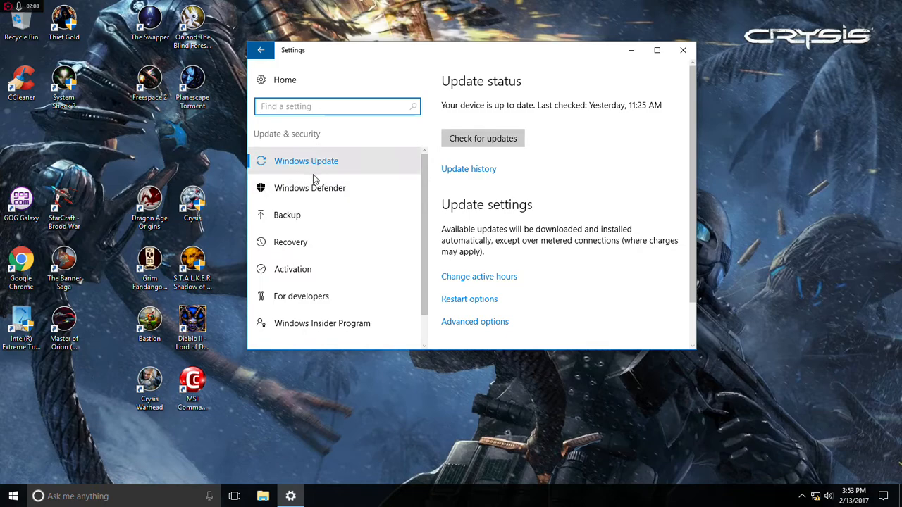
pyautogui.moveTo(299, 273)
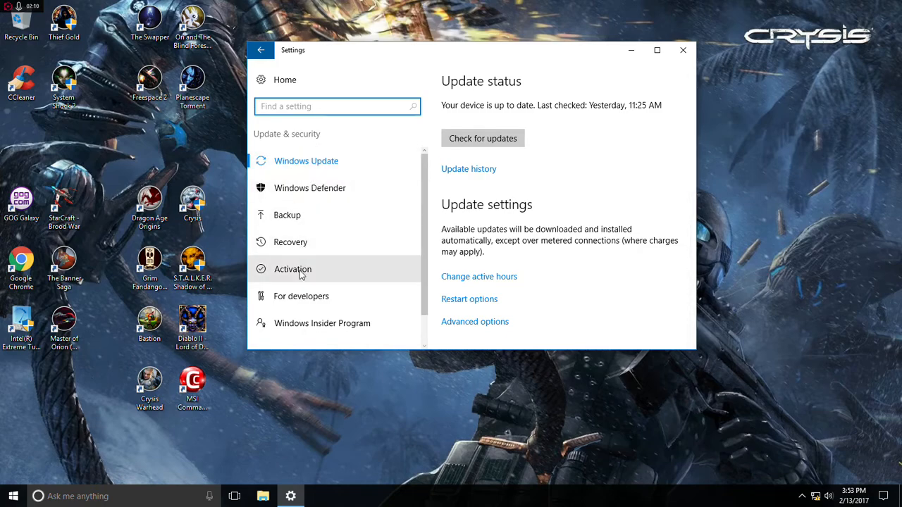
# Show the Recovery page with Reset this PC and Advanced startup.
pyautogui.click(290, 243)
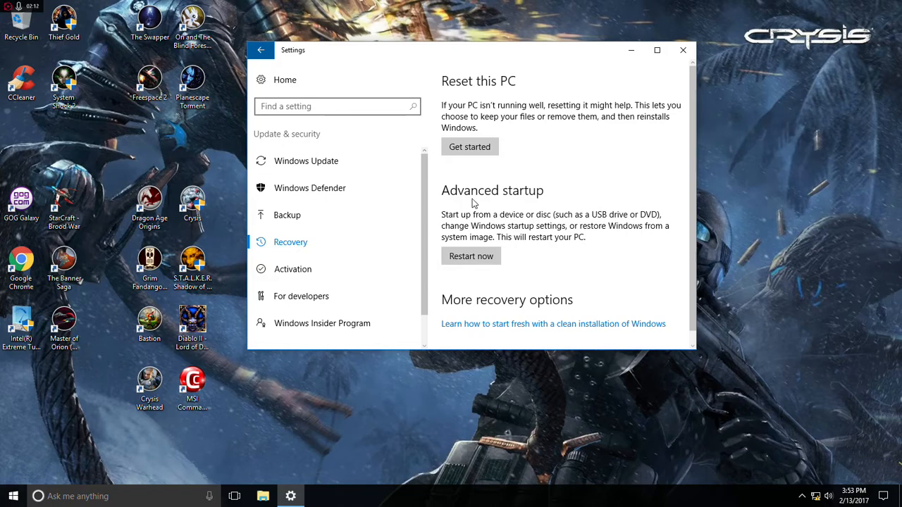
pyautogui.moveTo(522, 264)
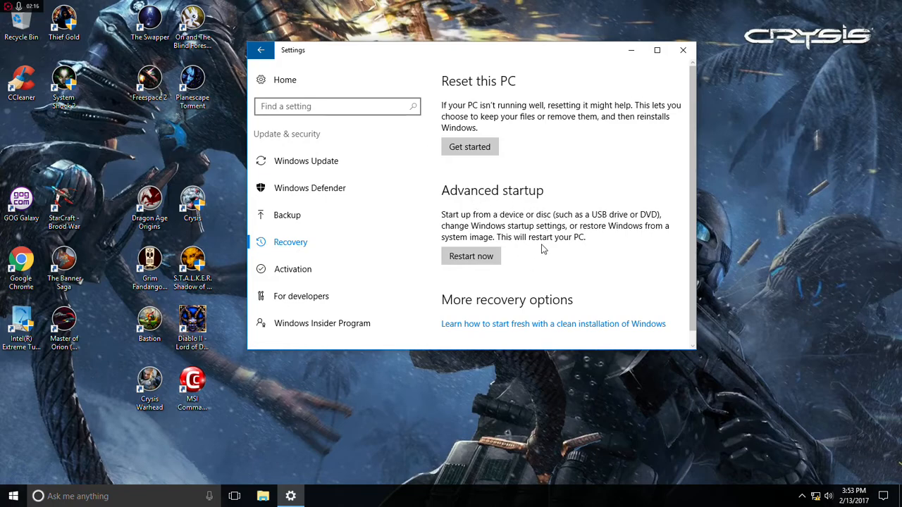
pyautogui.moveTo(567, 218)
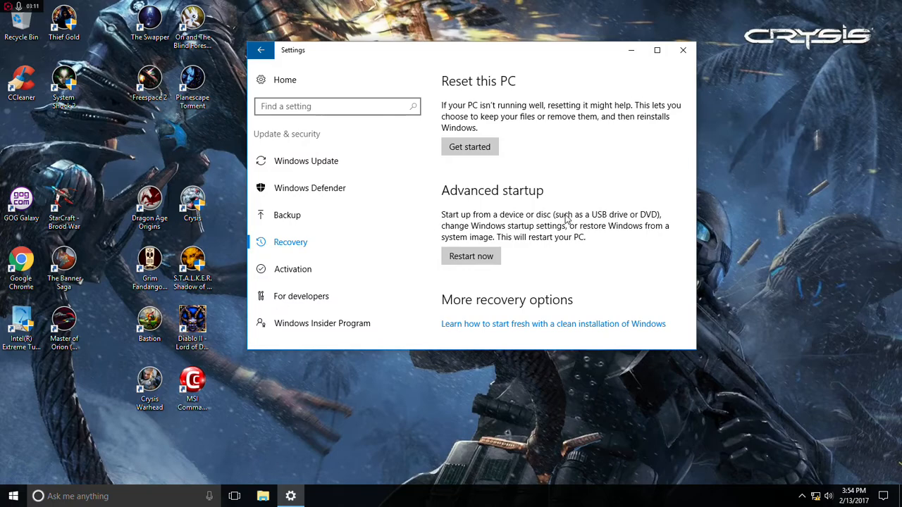
pyautogui.moveTo(730, 53)
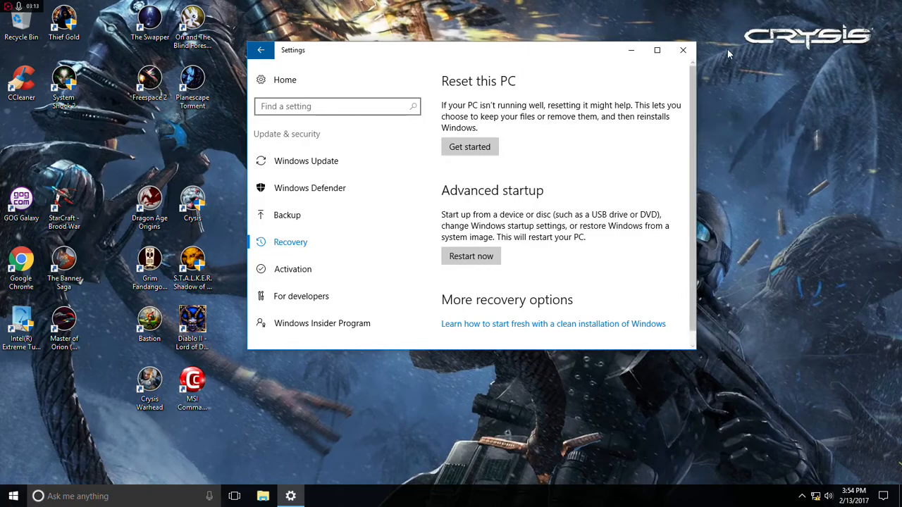
# Close Settings, then reopen the System Display customization page from the desktop.
pyautogui.click(682, 51)
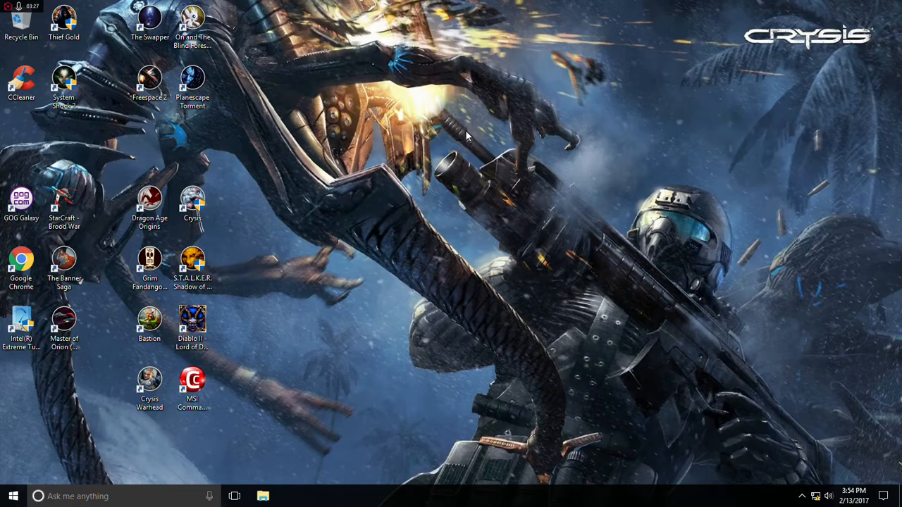
pyautogui.moveTo(451, 237)
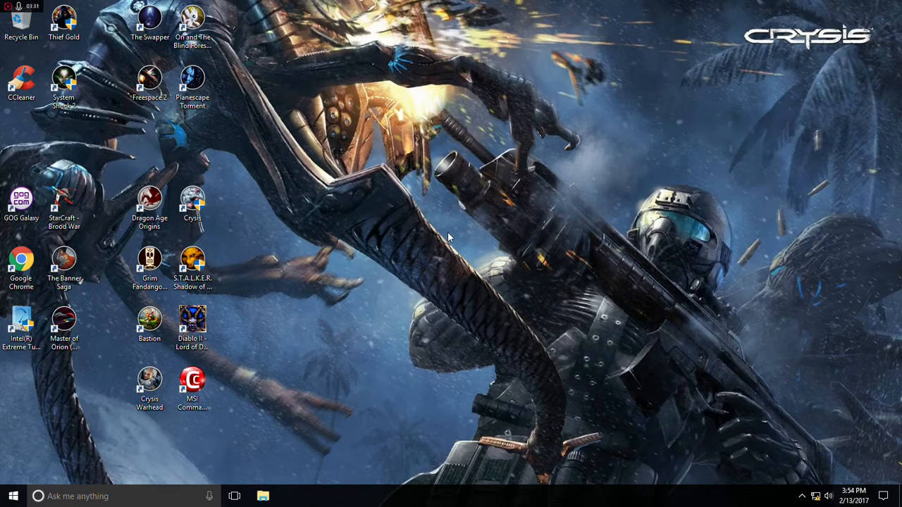
pyautogui.moveTo(474, 240)
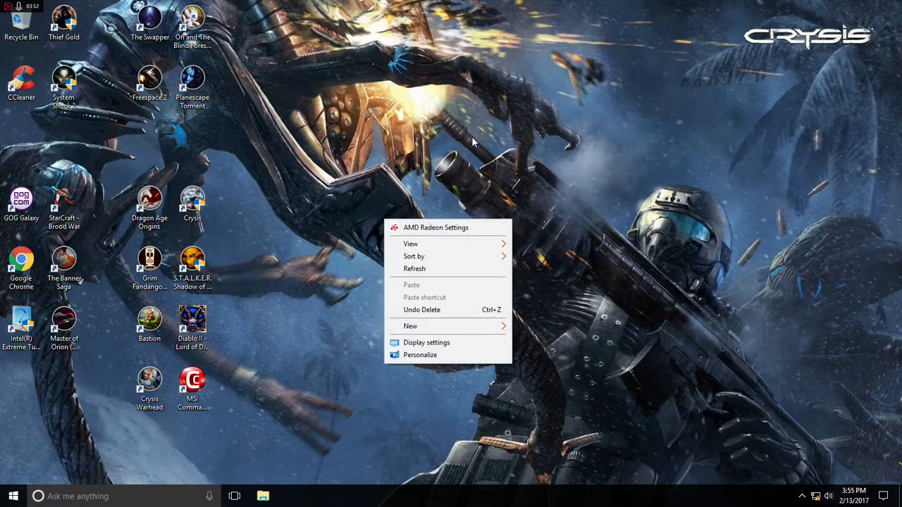
pyautogui.moveTo(426, 342)
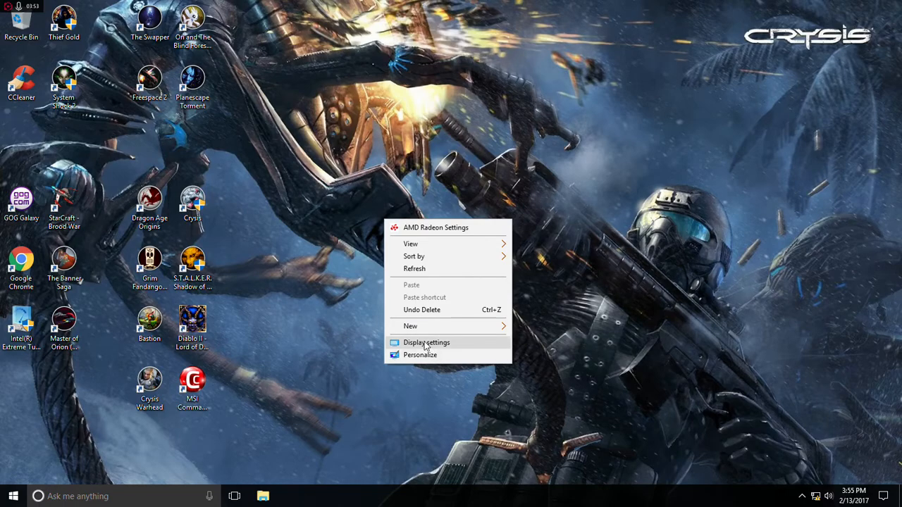
pyautogui.click(426, 343)
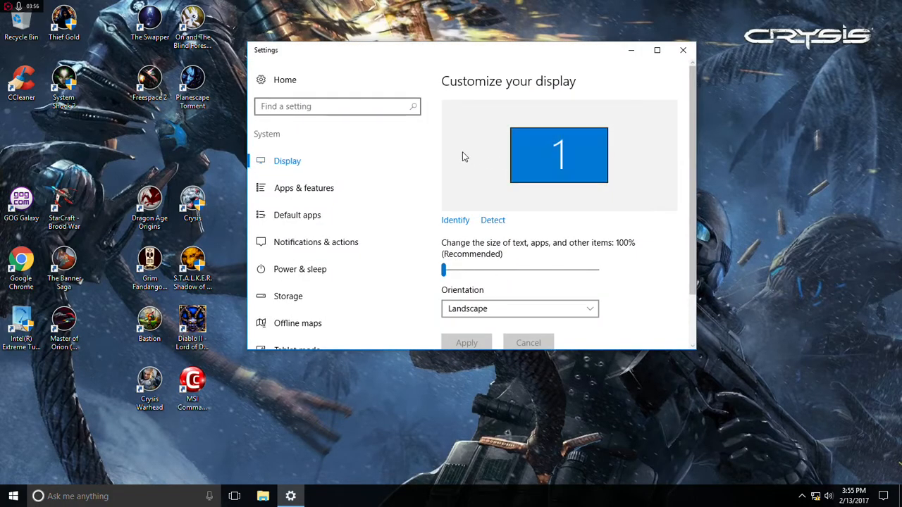
# Reach the AMD Radeon R9 380 Series adapter properties via Advanced display settings.
pyautogui.scroll(-3)
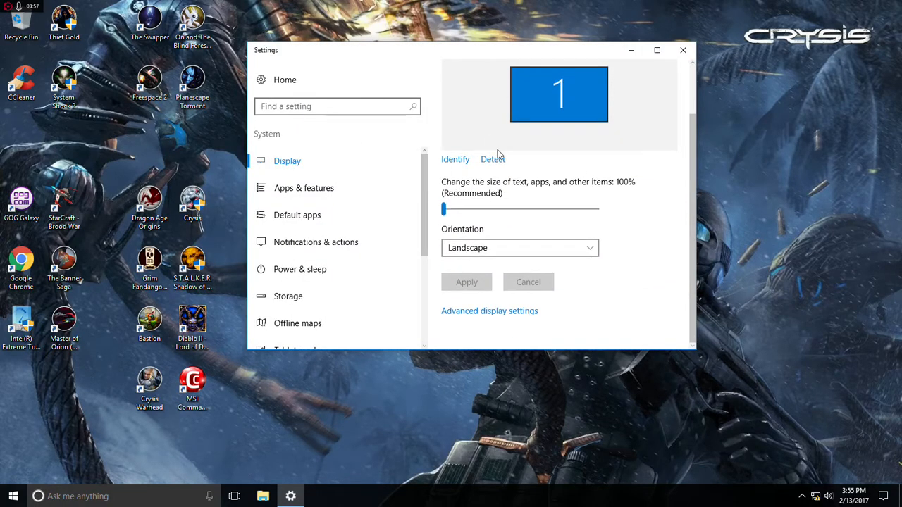
pyautogui.click(489, 312)
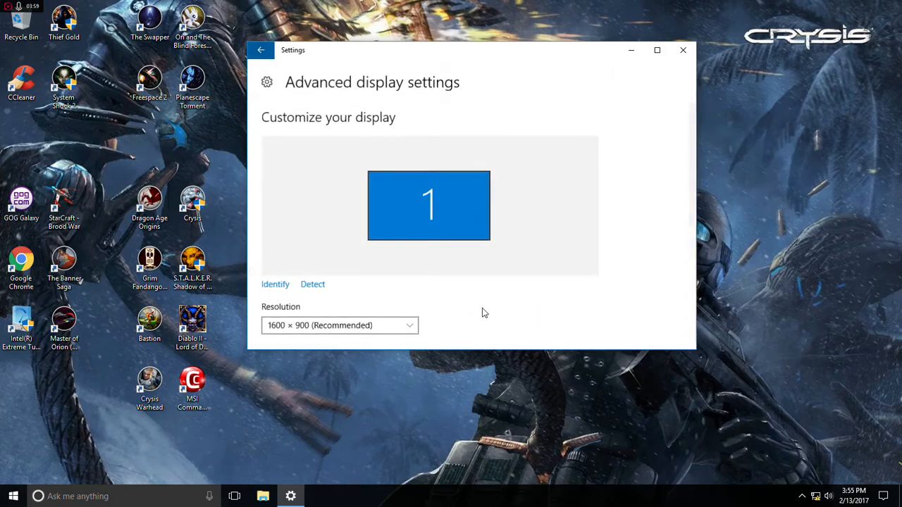
pyautogui.scroll(-3)
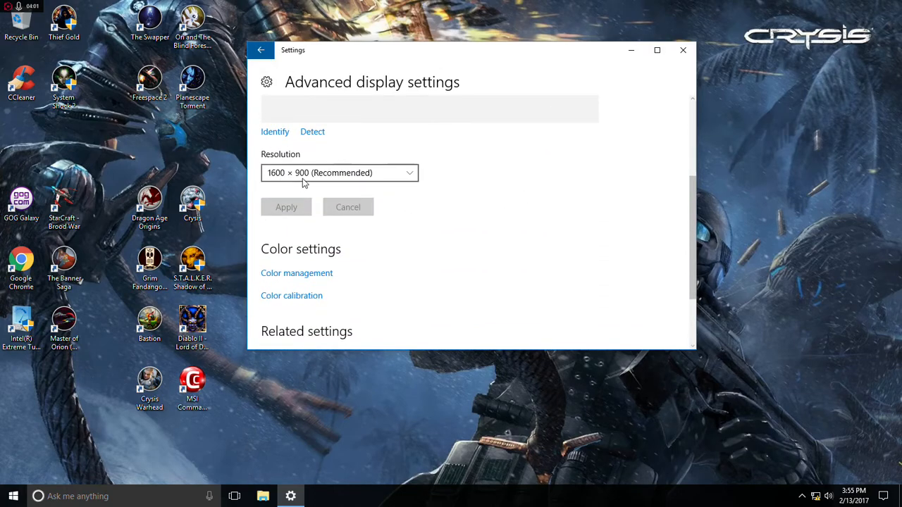
pyautogui.moveTo(416, 197)
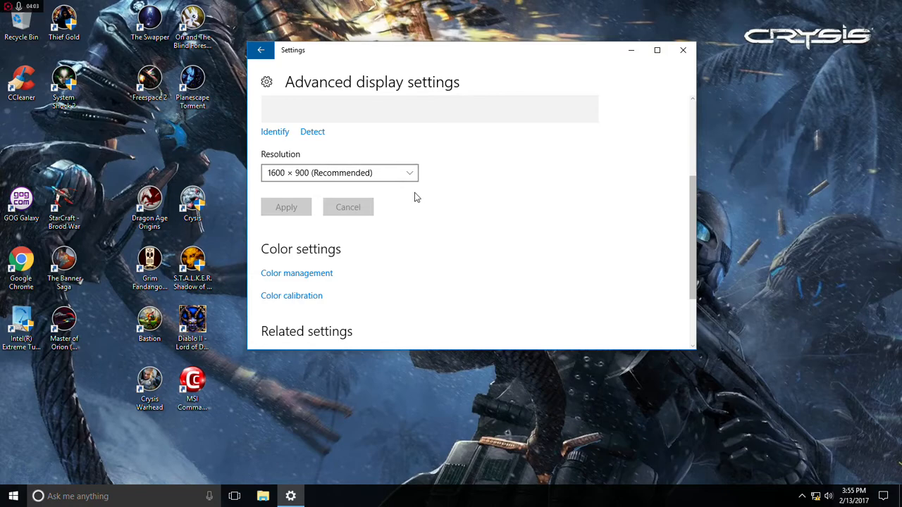
pyautogui.moveTo(468, 203)
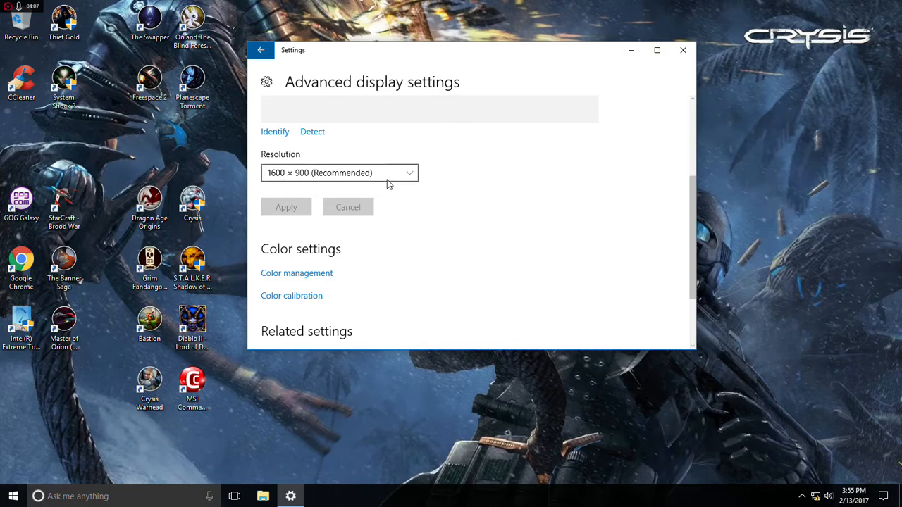
pyautogui.moveTo(458, 188)
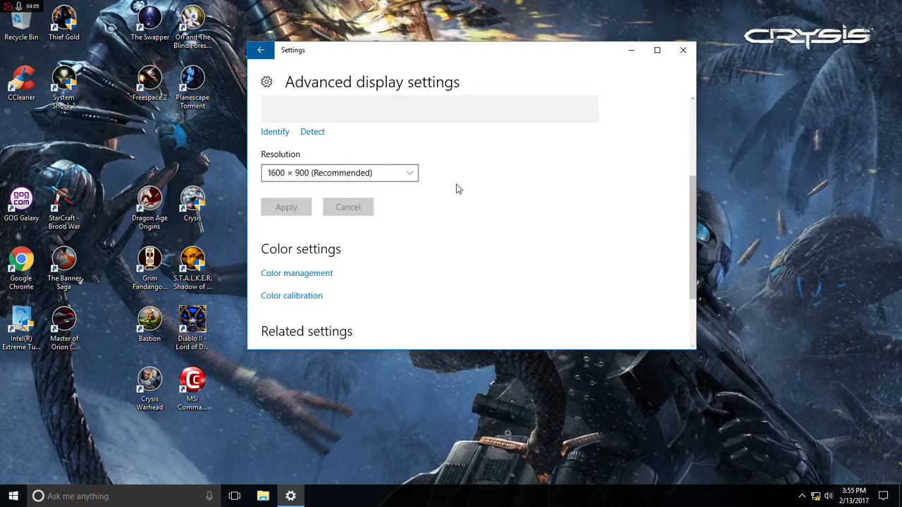
pyautogui.scroll(-3)
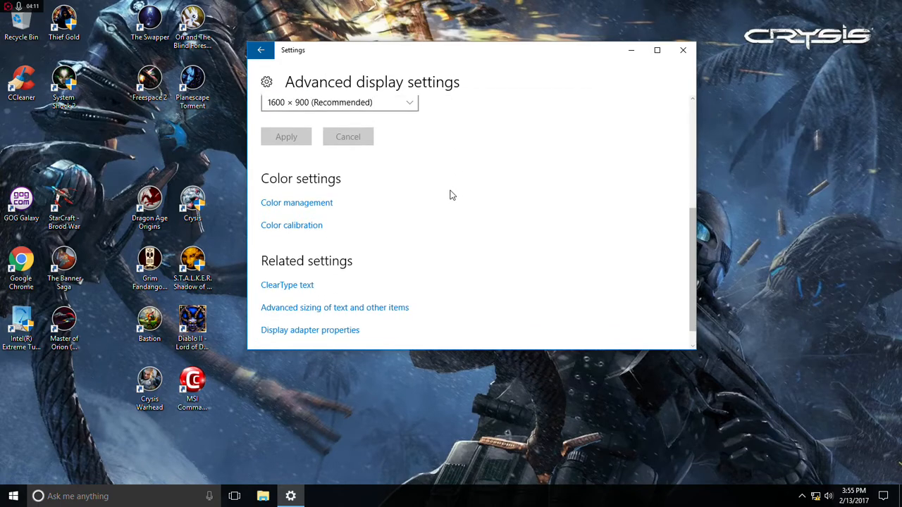
pyautogui.scroll(3)
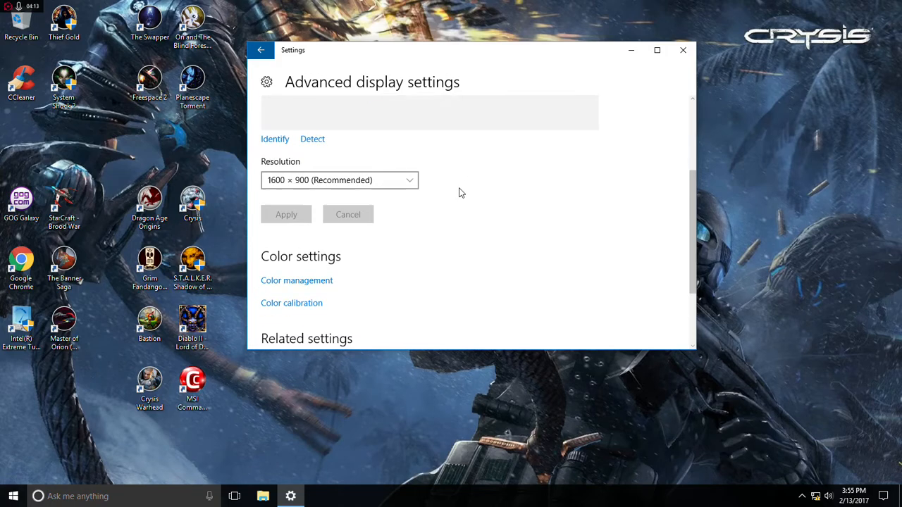
pyautogui.scroll(-3)
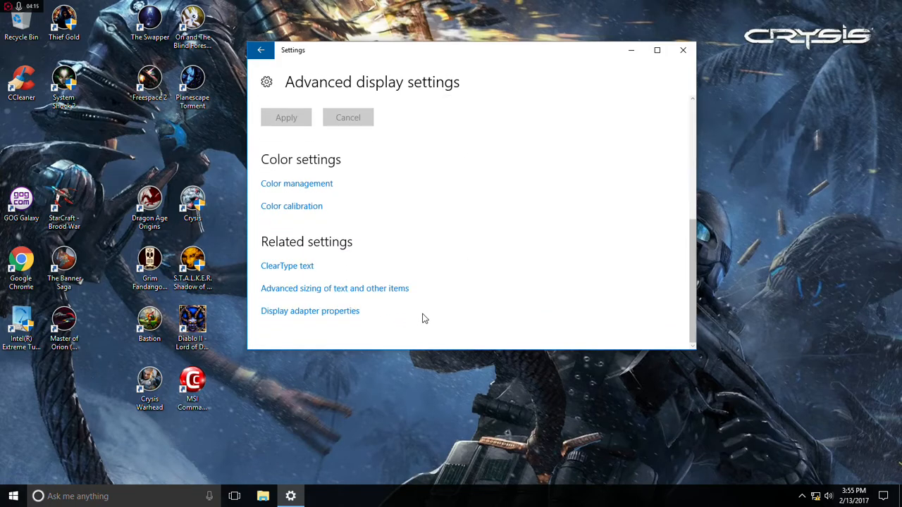
pyautogui.moveTo(307, 318)
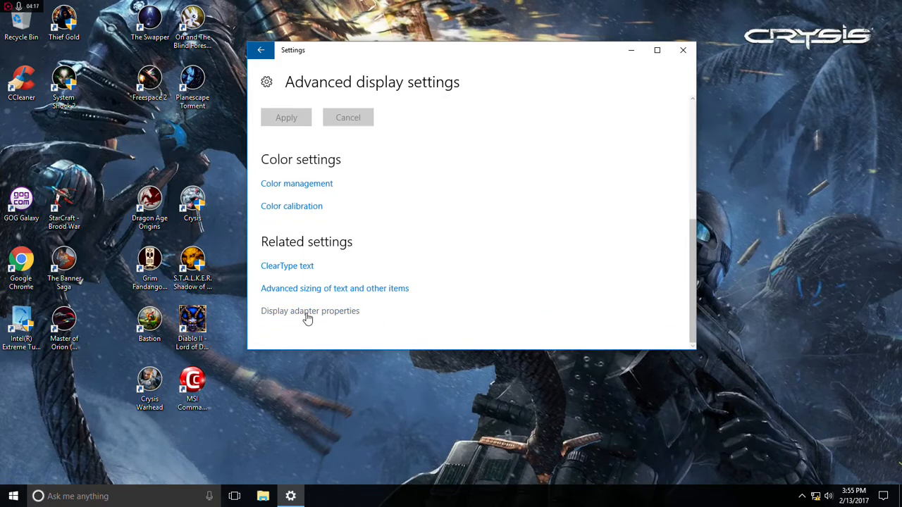
pyautogui.click(310, 312)
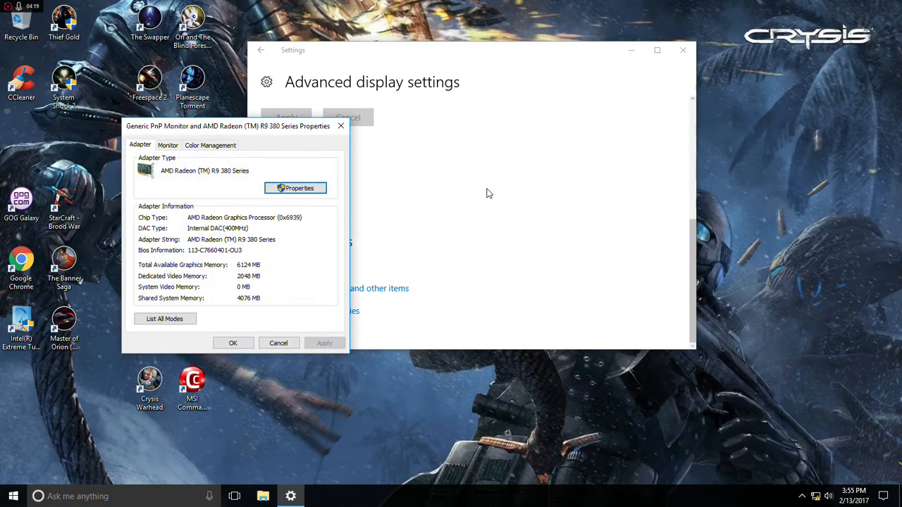
# Show the monitor's settings and its 60 Hertz refresh rate options.
pyautogui.click(168, 145)
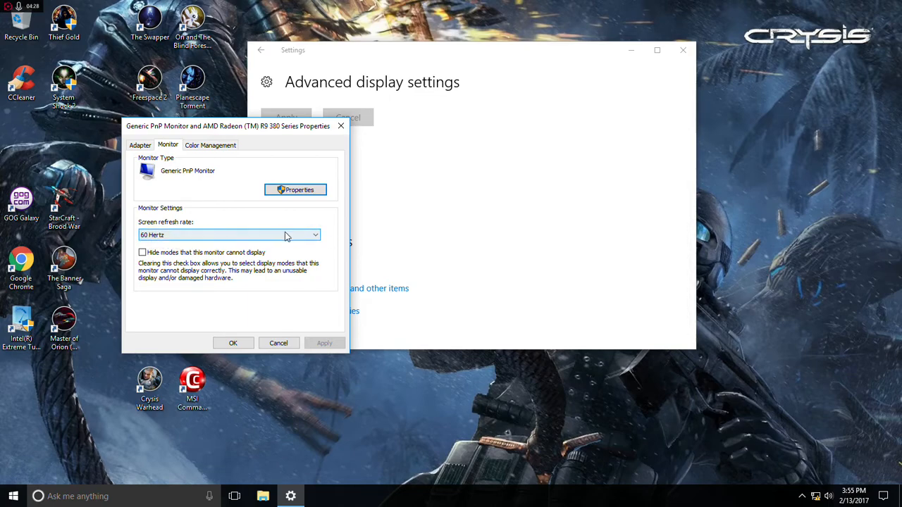
pyautogui.click(315, 233)
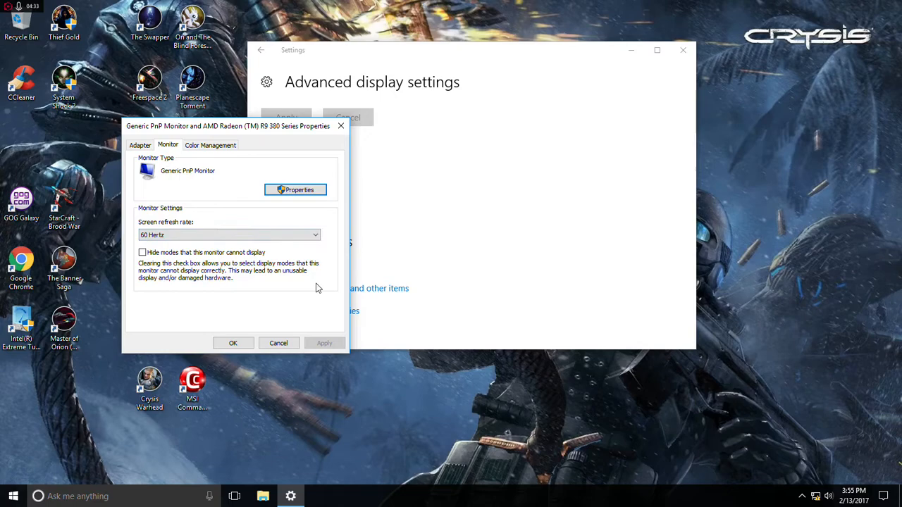
pyautogui.moveTo(148, 262)
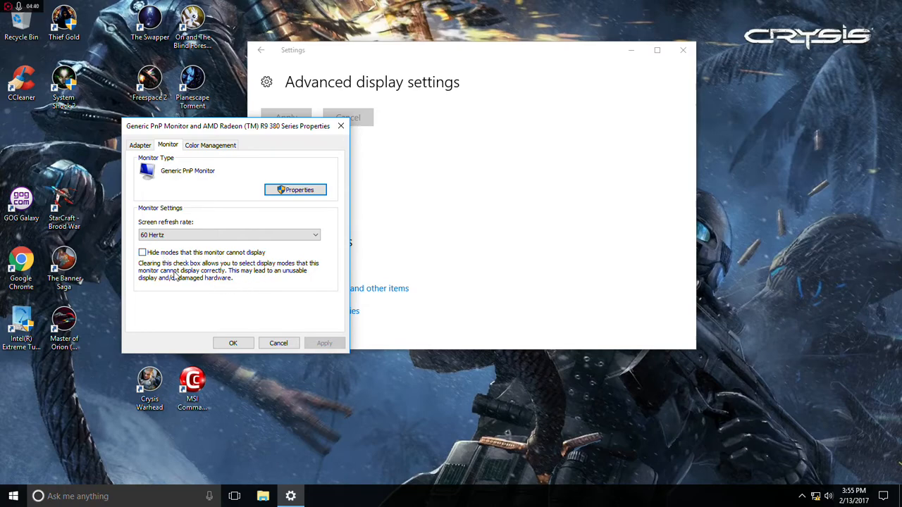
# Tick 'Hide modes that this monitor cannot display'.
pyautogui.click(143, 252)
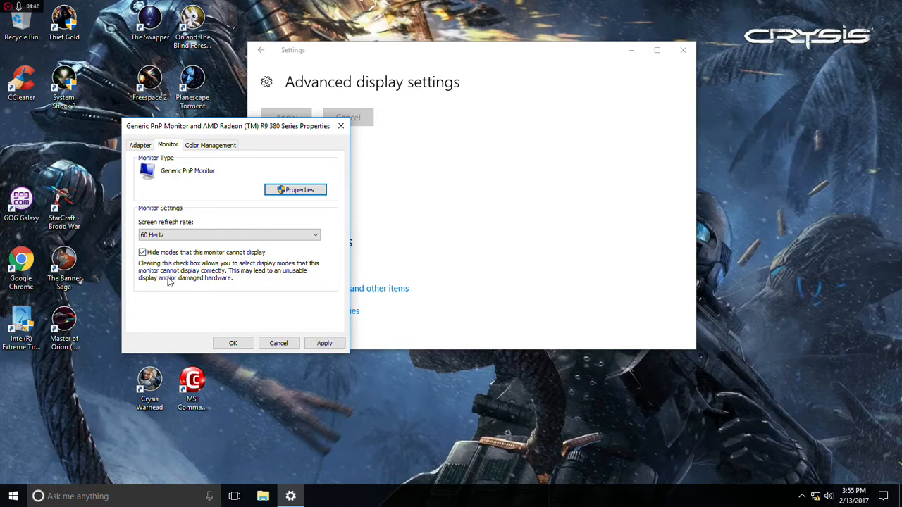
pyautogui.moveTo(236, 267)
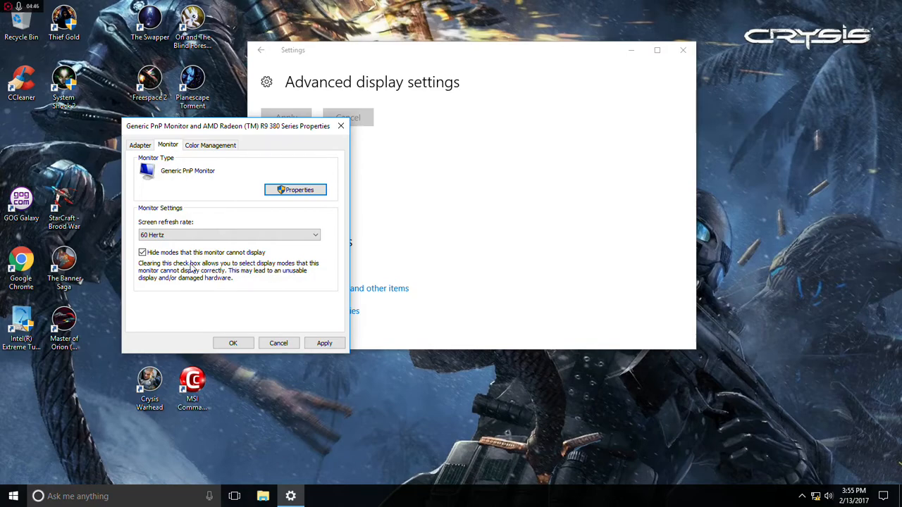
pyautogui.moveTo(223, 276)
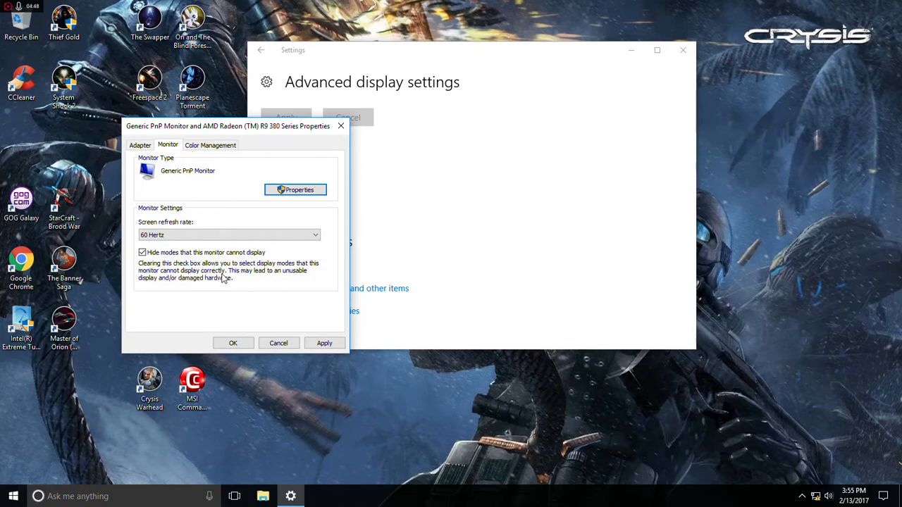
pyautogui.moveTo(155, 290)
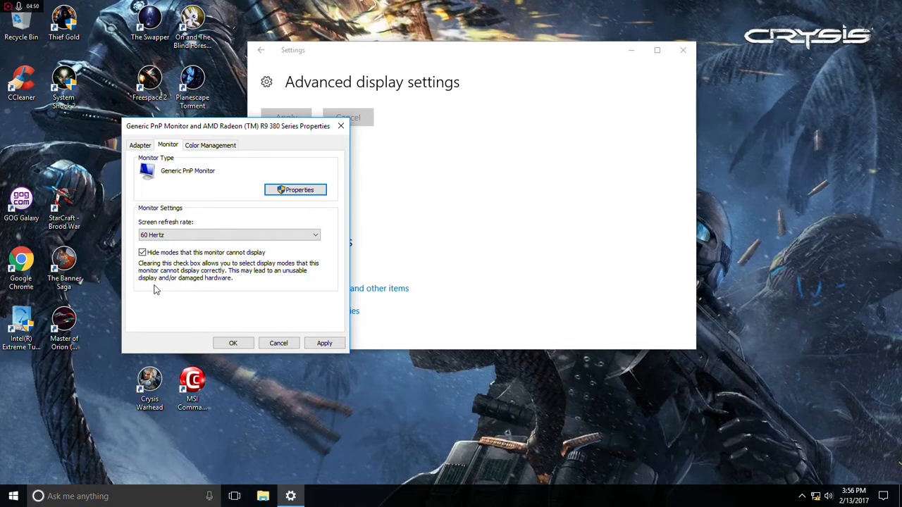
pyautogui.moveTo(245, 290)
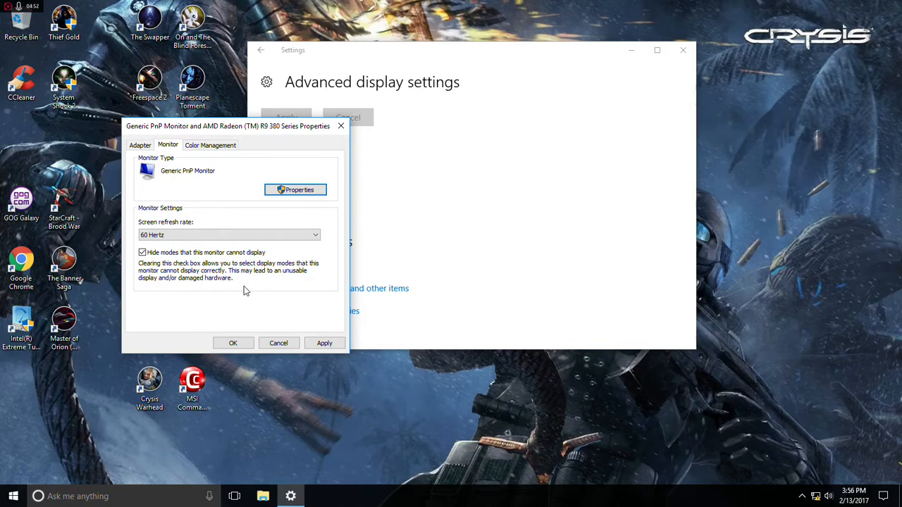
pyautogui.moveTo(331, 321)
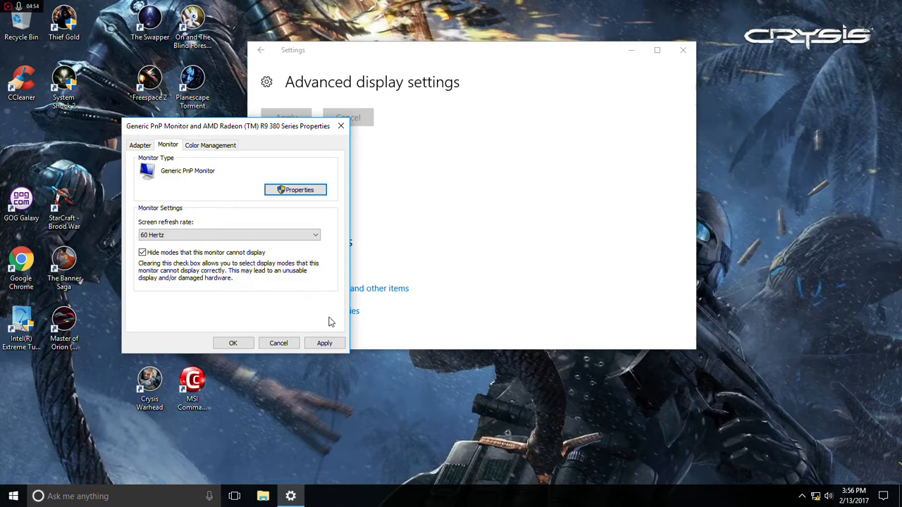
pyautogui.moveTo(205, 274)
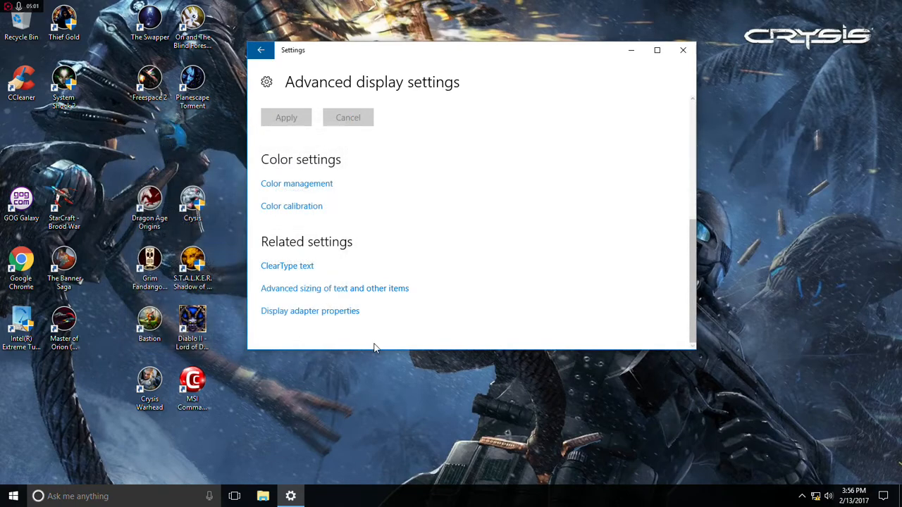
pyautogui.moveTo(415, 319)
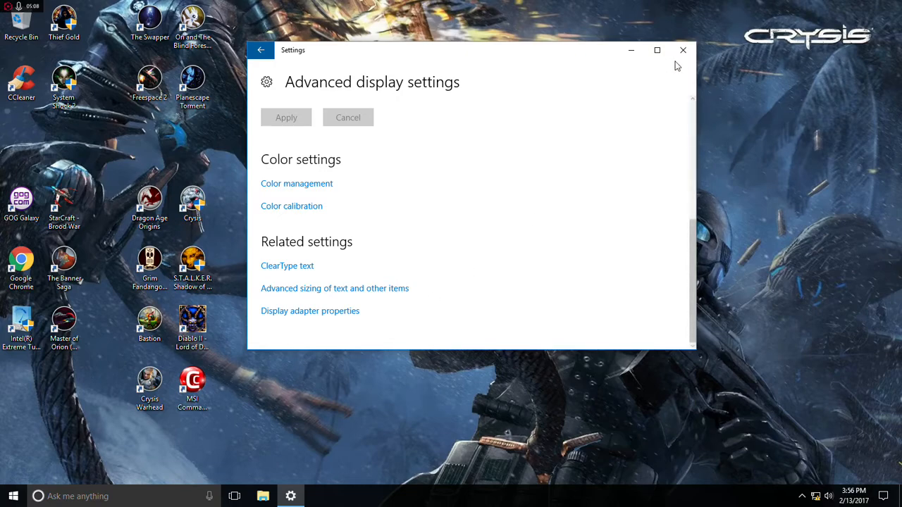
# Close the Settings window, leaving only the desktop.
pyautogui.click(682, 51)
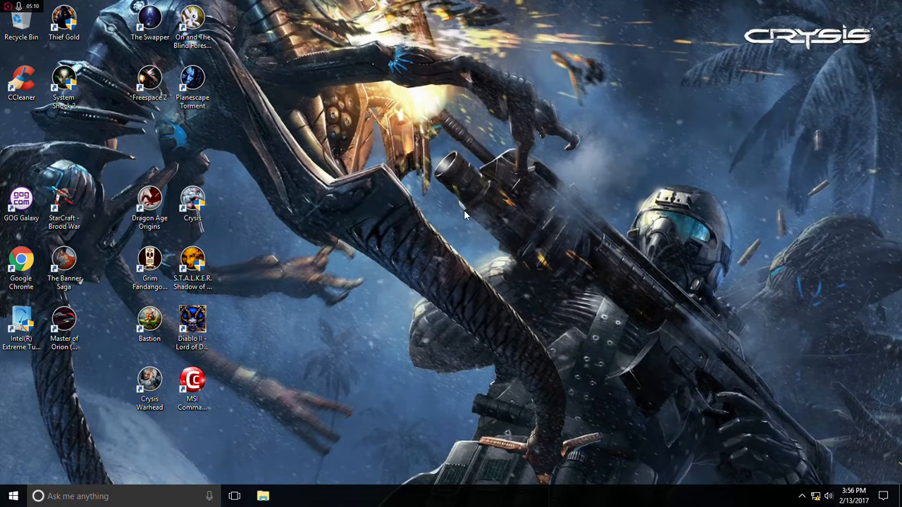
pyautogui.moveTo(425, 204)
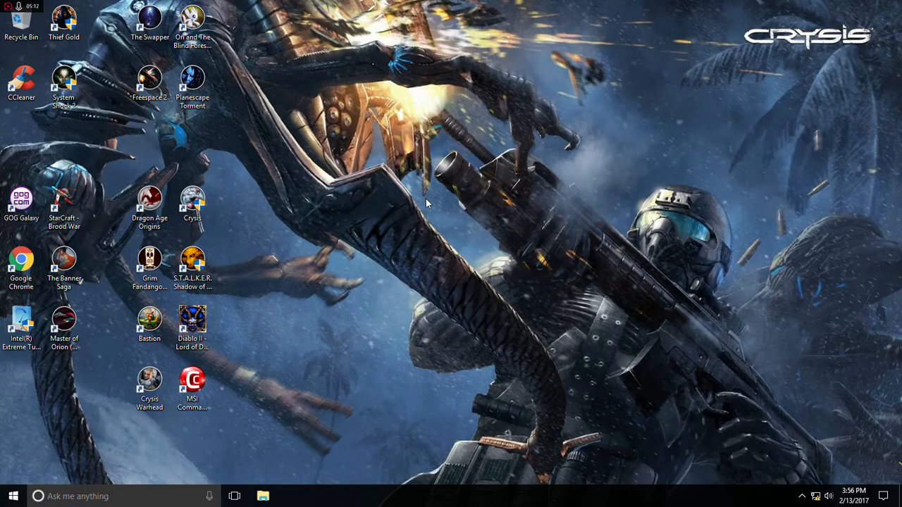